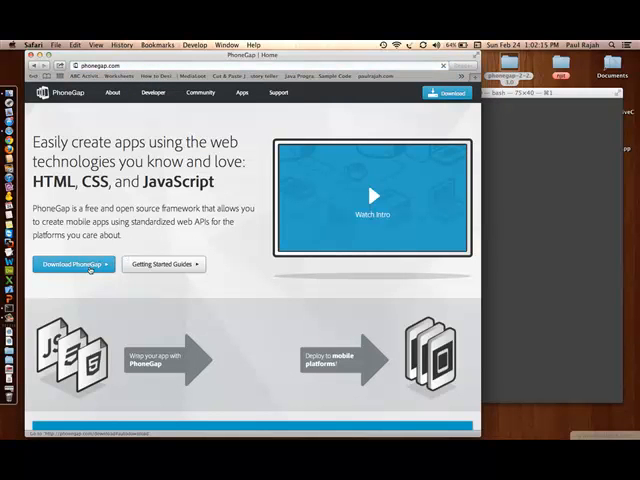
# Go to Download PhoneGap on phonegap.com and scroll through current, RC and archived releases.
pyautogui.click(72, 264)
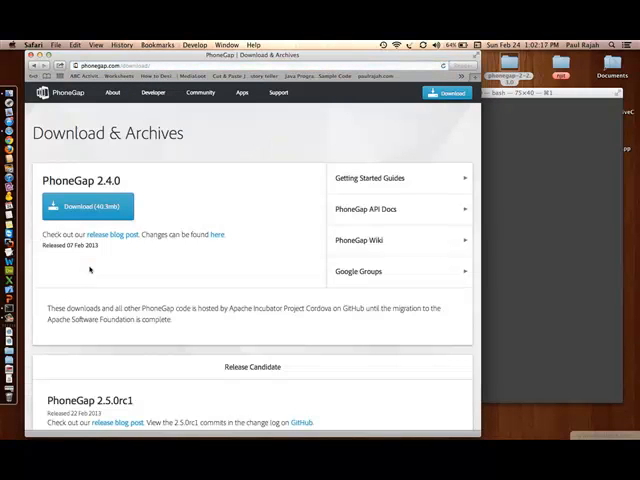
pyautogui.moveTo(156, 204)
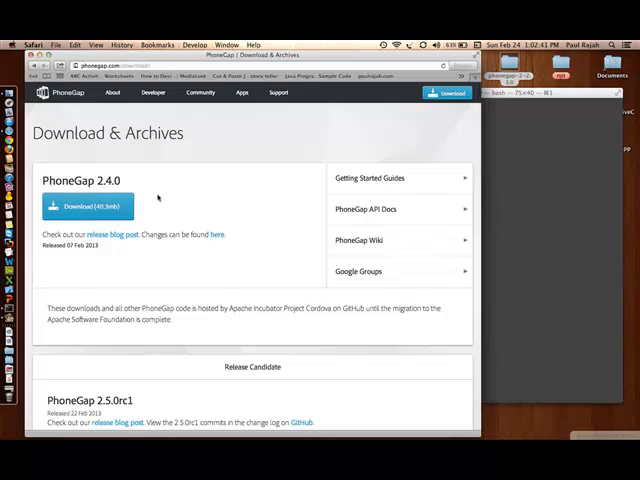
pyautogui.scroll(-3)
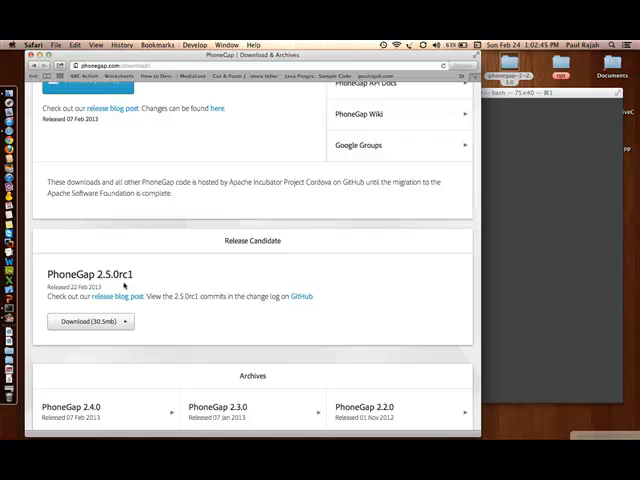
pyautogui.scroll(-3)
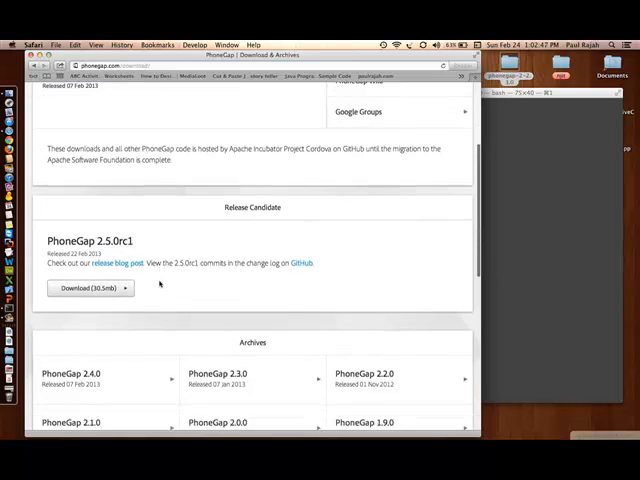
pyautogui.scroll(-3)
pyautogui.write('ter')
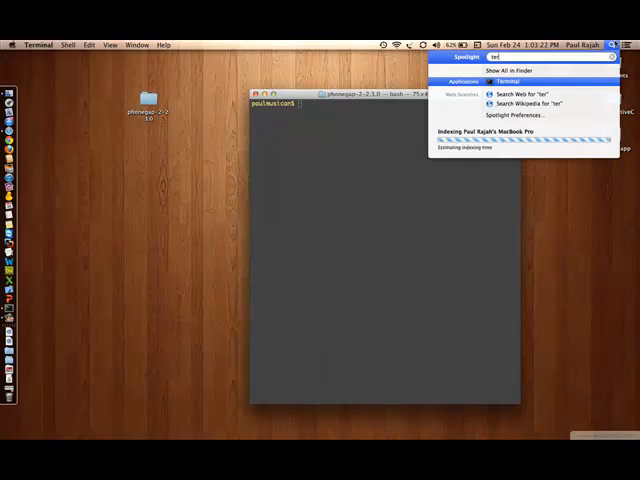
# Launch Terminal via Spotlight and focus its new window.
pyautogui.press('escape')
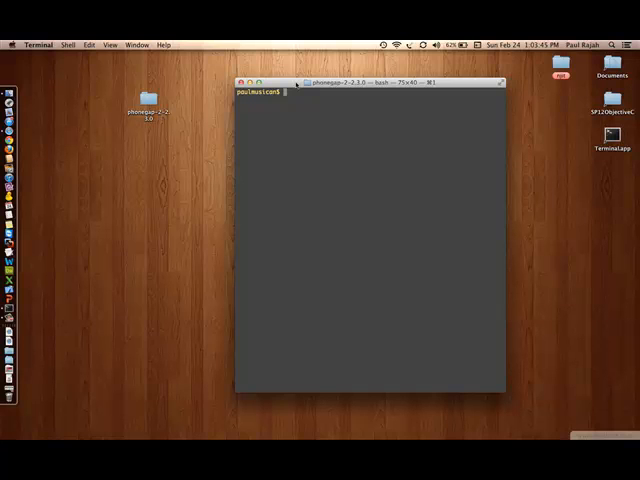
pyautogui.click(144, 108)
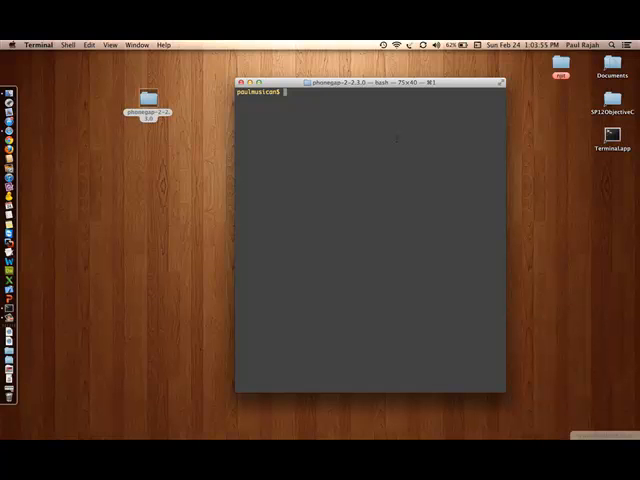
# Run pwd, cd, pwd and ls to show the path, go home and list files.
pyautogui.write('pwd')
pyautogui.write('cd ~')
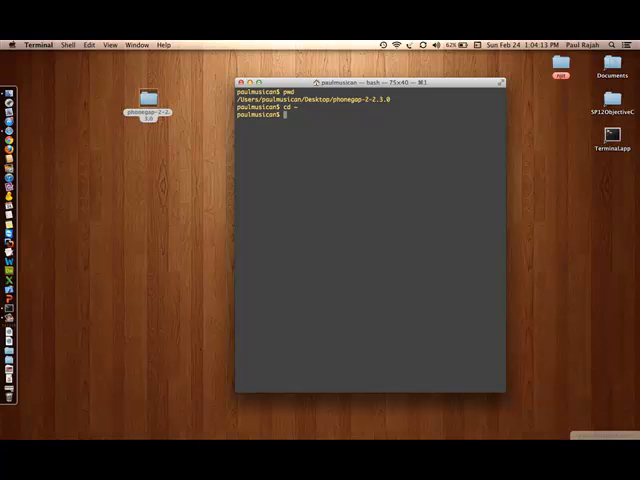
pyautogui.write('pwd')
pyautogui.write('ls')
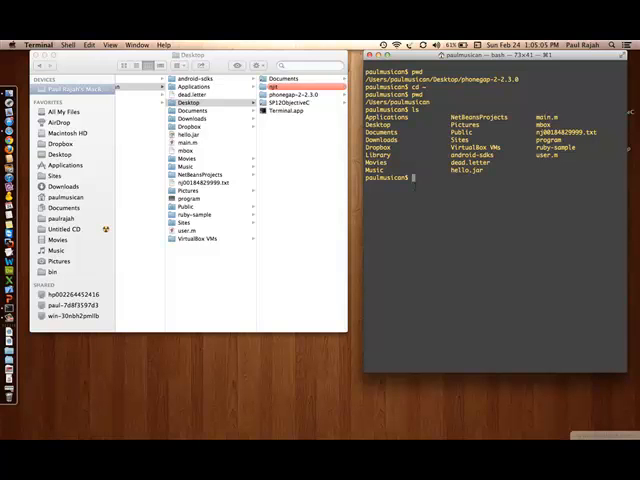
# Run cd Desktop/, pwd and ls to list the Desktop including phonegap-2-2.3.0.
pyautogui.write('cd Desktop/')
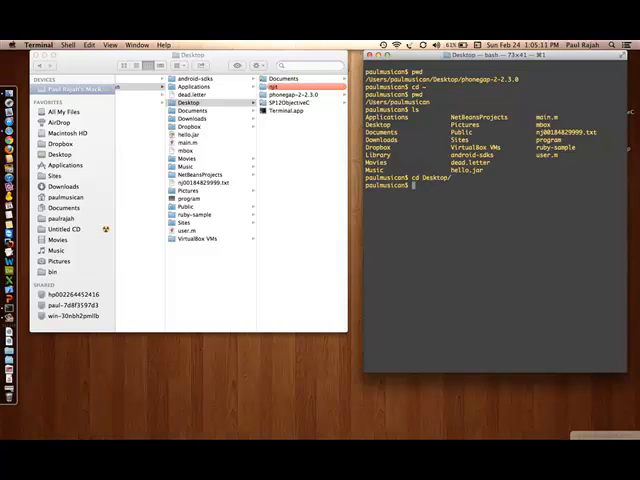
pyautogui.write('pwd')
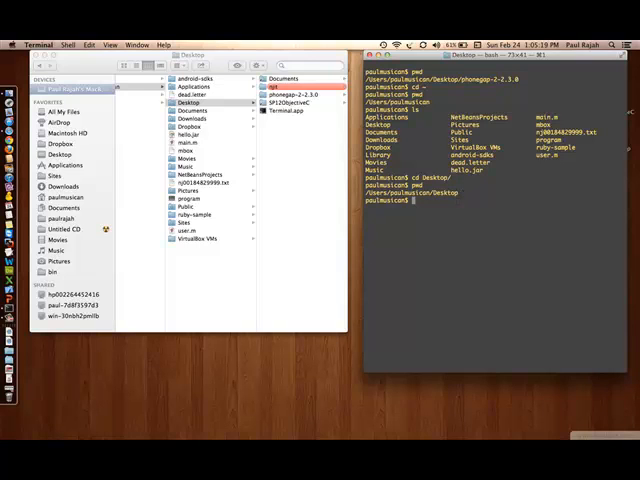
pyautogui.write('ls')
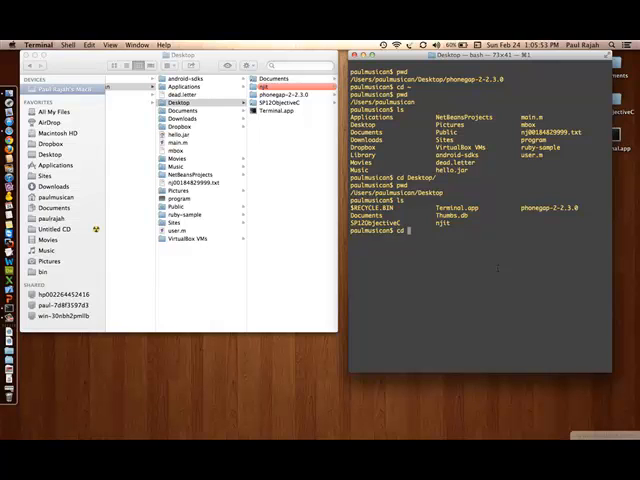
# cd into phonegap-2-2.3.0/, then lib/, then ios/, browsing the same folders in Finder.
pyautogui.write('cd phonegap-2-2.3.0/')
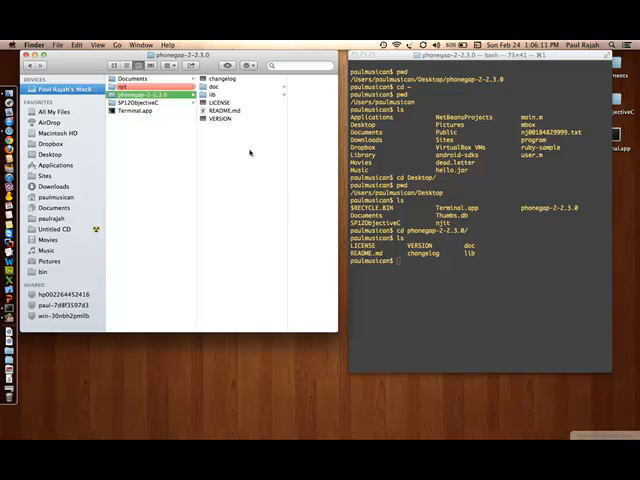
pyautogui.click(450, 200)
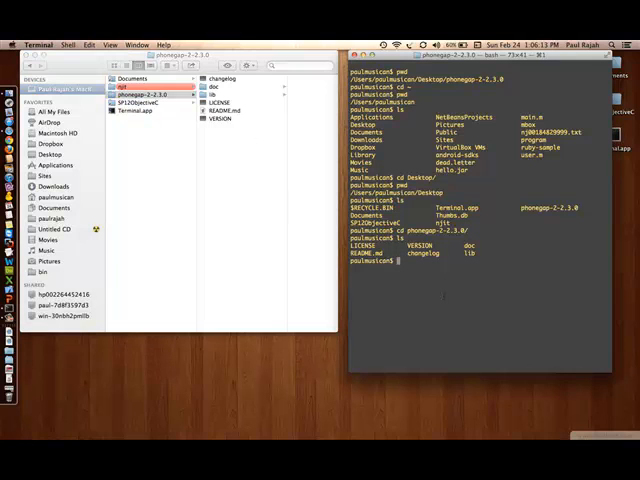
pyautogui.write('cd lib/')
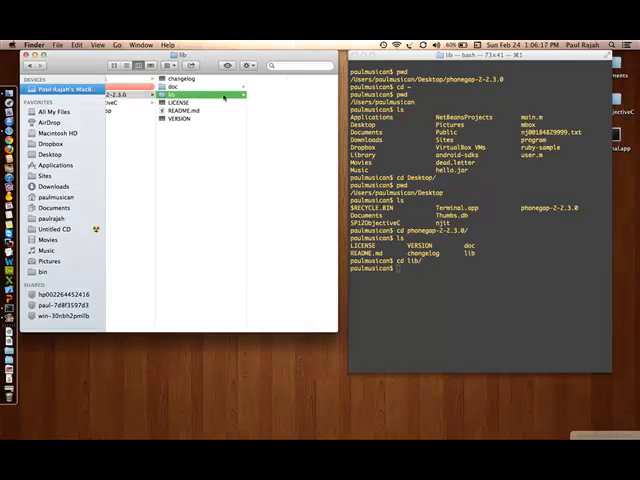
pyautogui.click(178, 100)
pyautogui.write('ls')
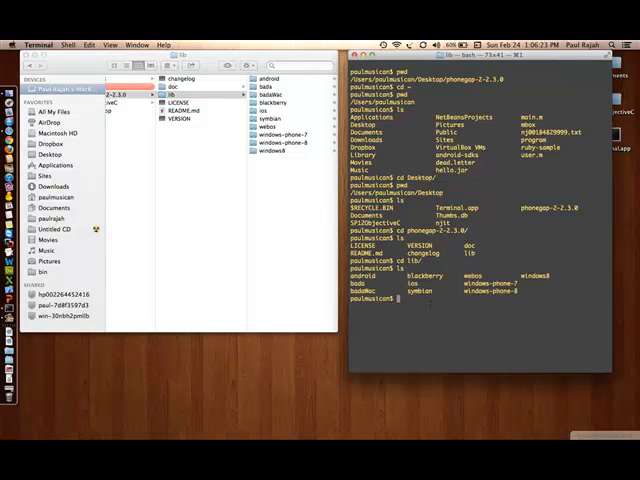
pyautogui.write('cd ios/')
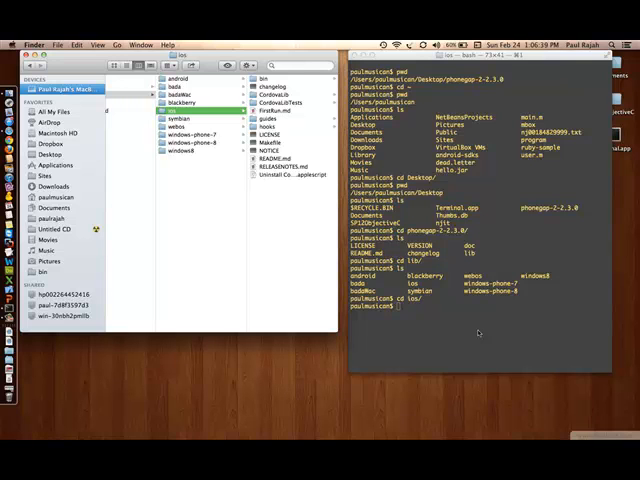
pyautogui.click(180, 88)
pyautogui.write('cd bin/')
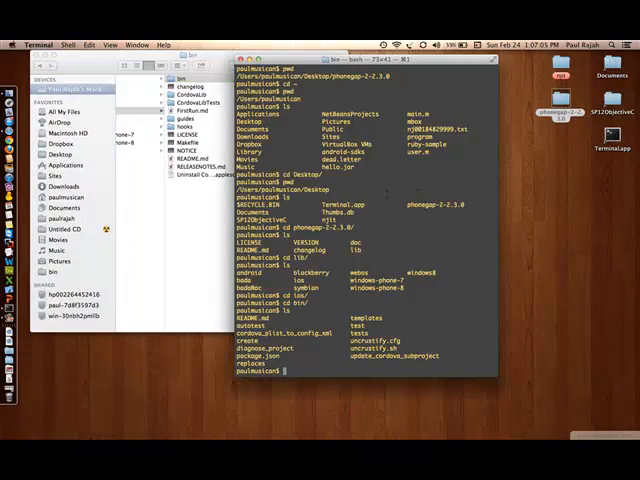
# Clear the screen, move into the ios bin folder and list its scripts.
pyautogui.write('clea')
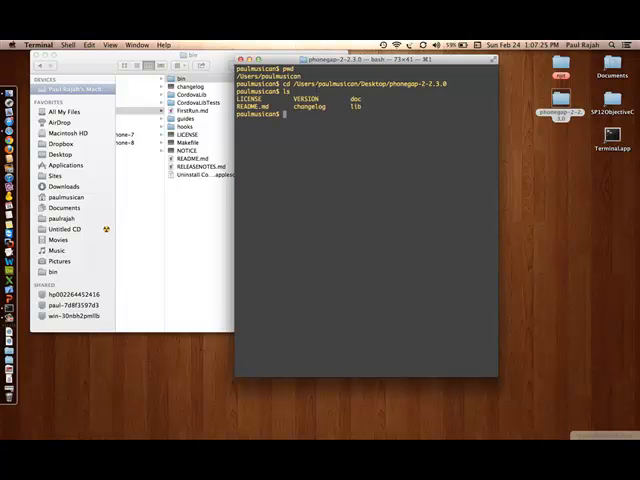
pyautogui.write('cd lib/ios/bin/')
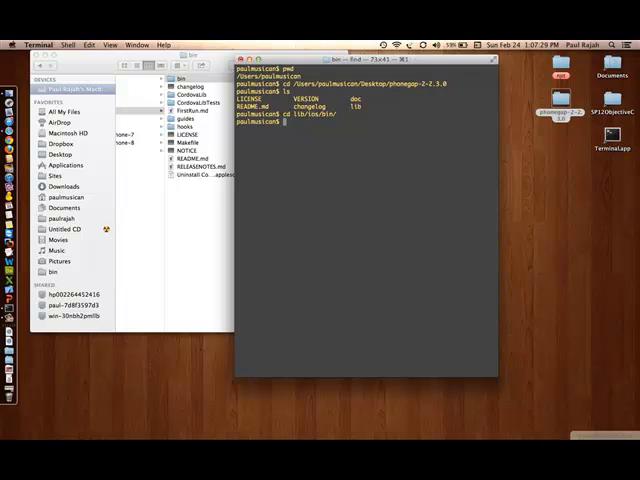
pyautogui.write('ls')
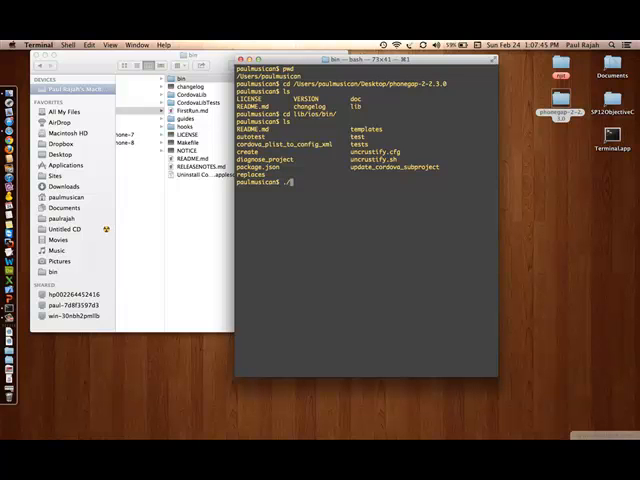
# Run ./create with the helloWorld folder, com.paul... package id and helloWorld name.
pyautogui.write('./create')
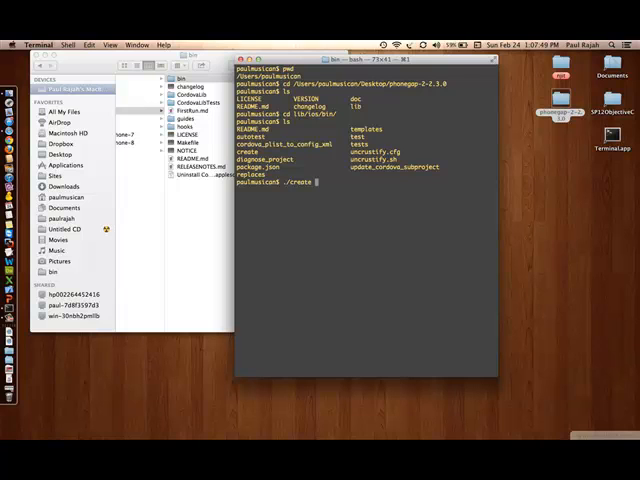
pyautogui.write('helloWorld')
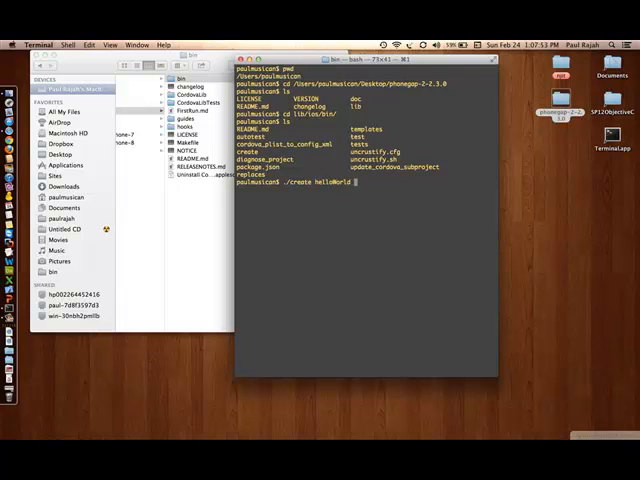
pyautogui.write('com.pa')
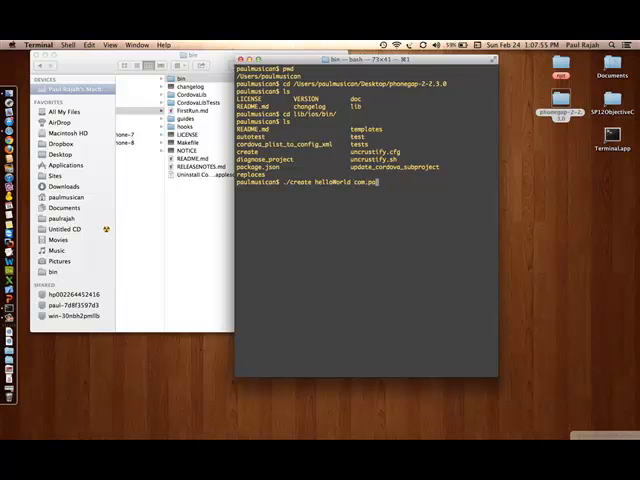
pyautogui.write('.paul')
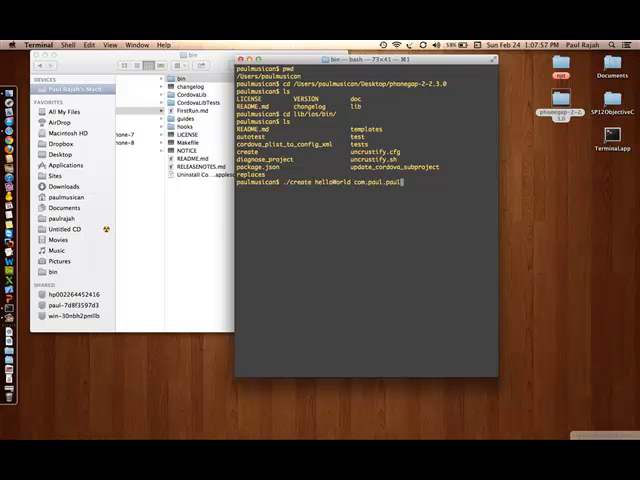
pyautogui.write('.hell')
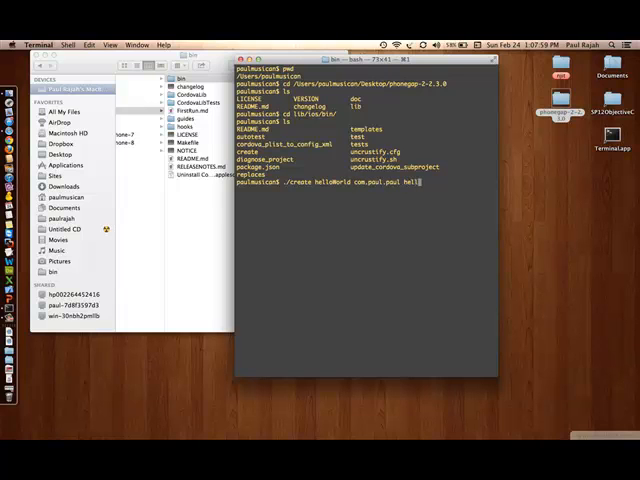
pyautogui.write('oWorld')
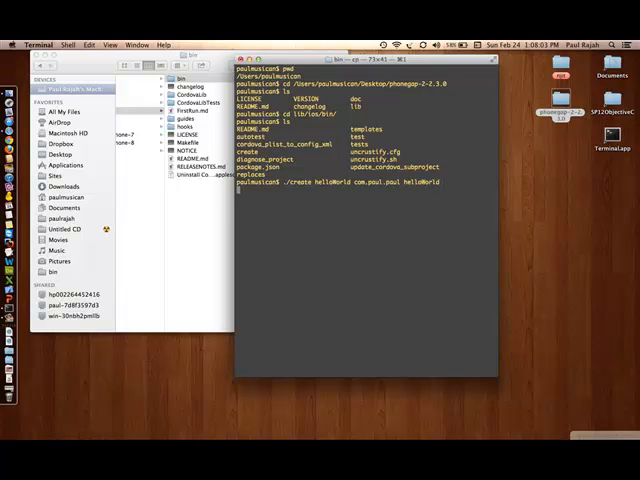
pyautogui.press('Return')
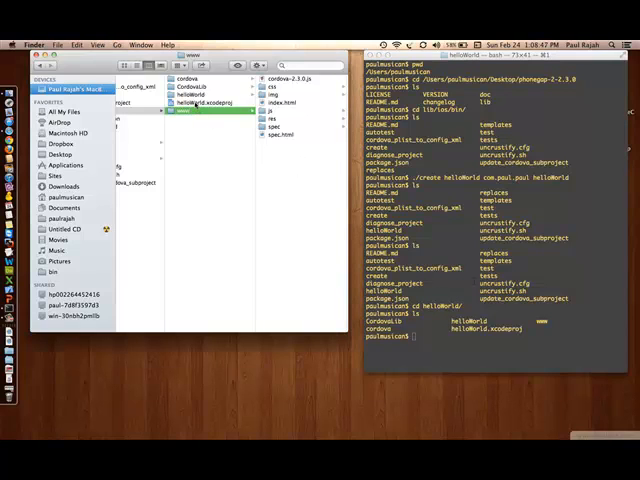
# Check helloWorld.xcodeproj in Finder and run 'open helloWorld.xcodeproj'.
pyautogui.click(204, 104)
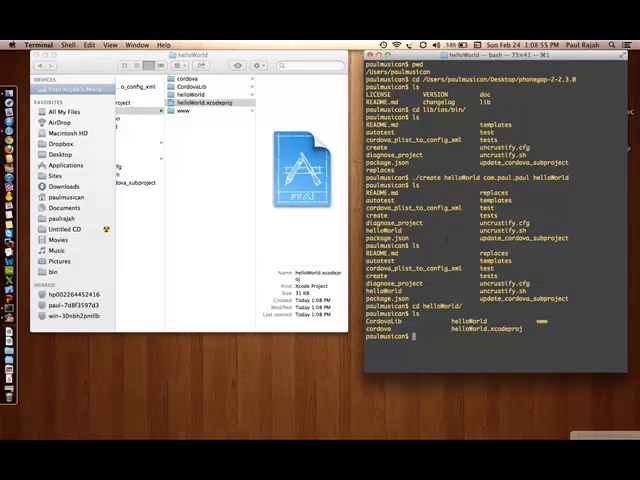
pyautogui.write('open')
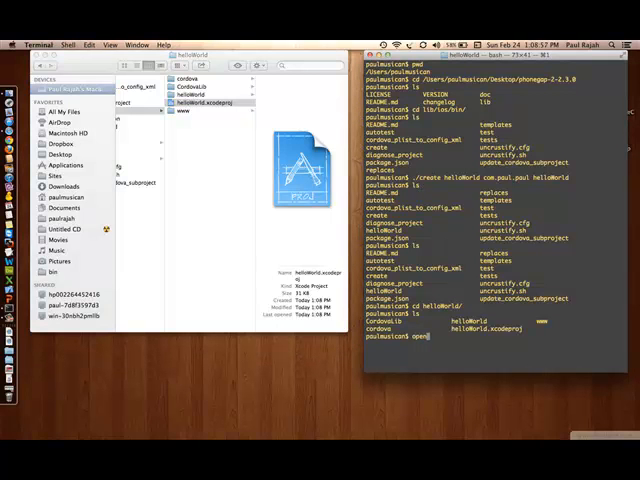
pyautogui.write('helloWorld.xcodeproj')
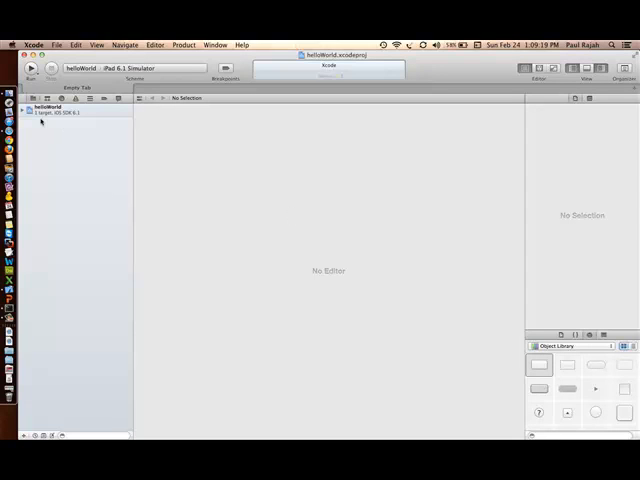
# Expand helloWorld and www in the Project Navigator and open index.html in the editor.
pyautogui.click(22, 108)
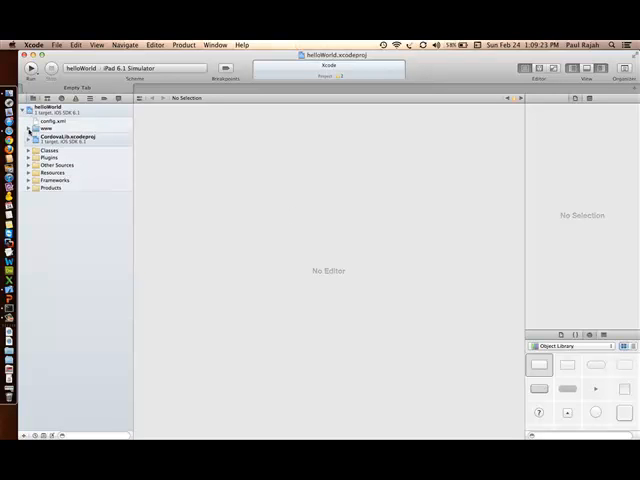
pyautogui.click(22, 108)
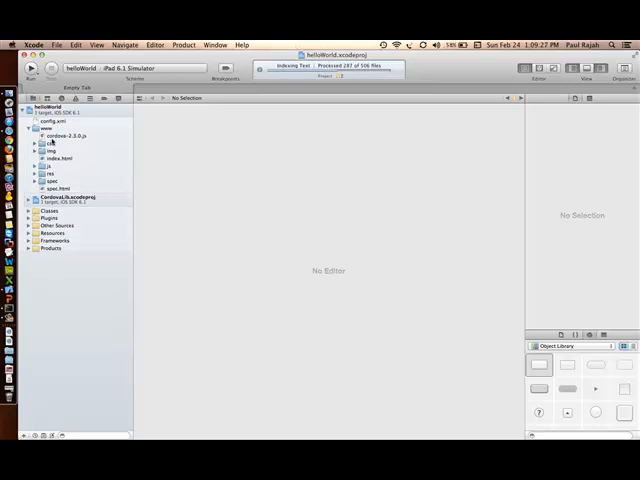
pyautogui.click(60, 158)
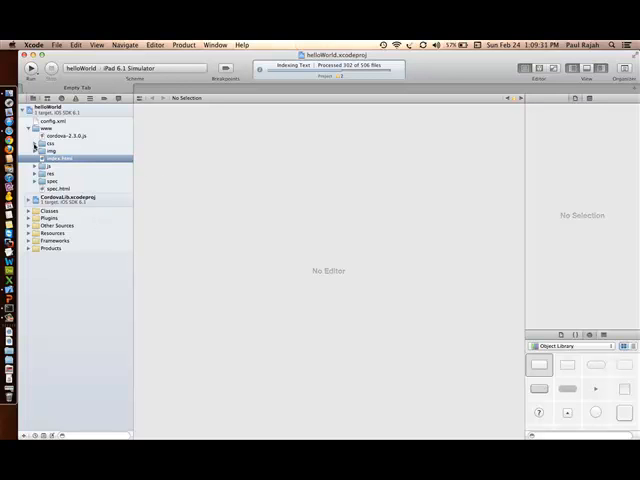
pyautogui.click(60, 158)
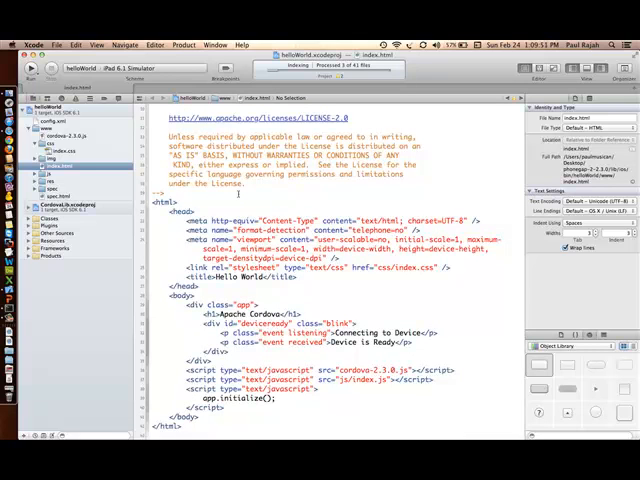
pyautogui.moveTo(96, 68)
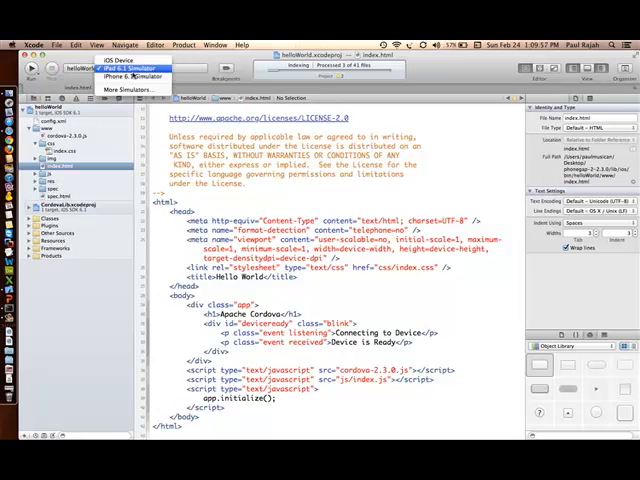
# Select iPhone 6.1 Simulator as destination and run the helloWorld build.
pyautogui.click(124, 68)
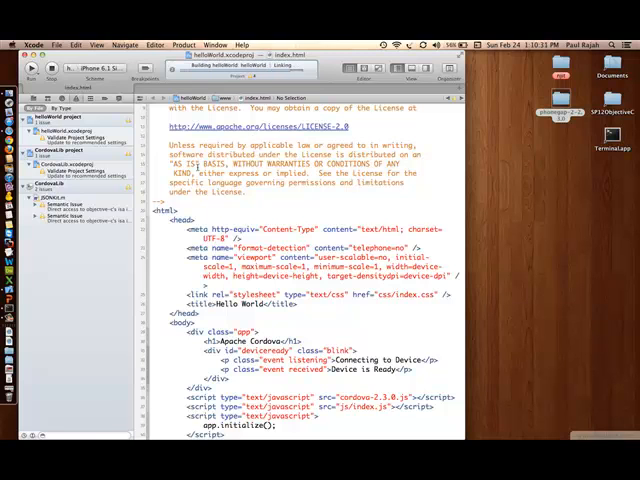
pyautogui.click(32, 68)
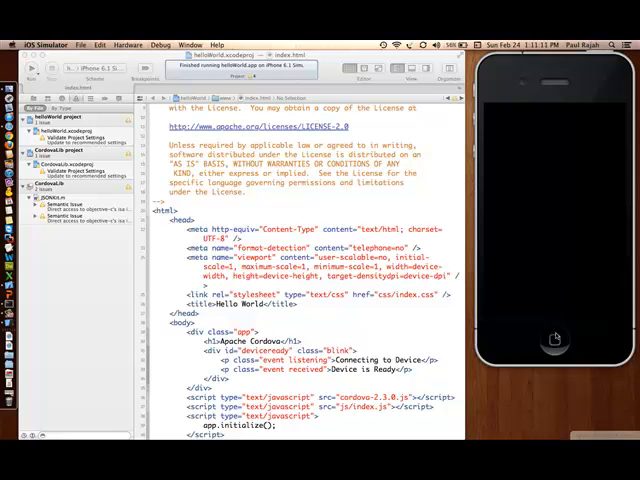
# Use Hardware > Home, swipe to the page with helloWorld and launch it to show Device is Ready.
pyautogui.click(138, 44)
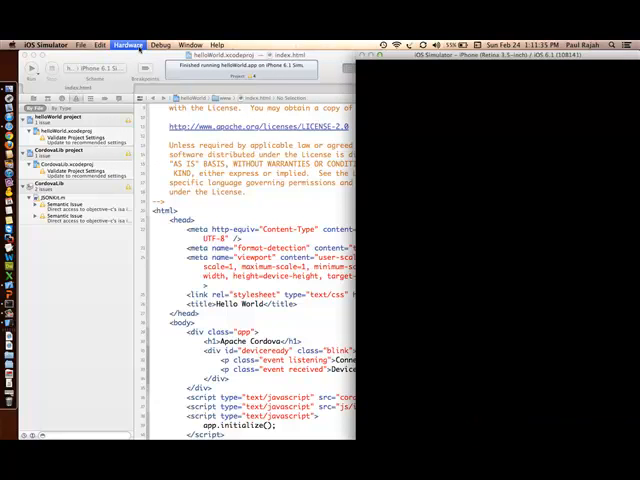
pyautogui.click(126, 44)
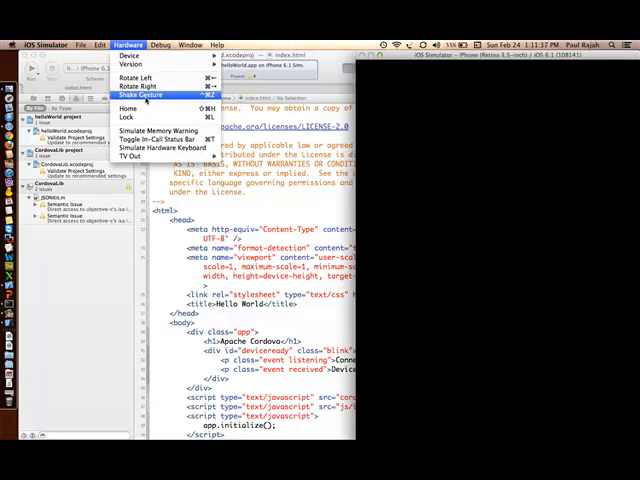
pyautogui.moveTo(128, 108)
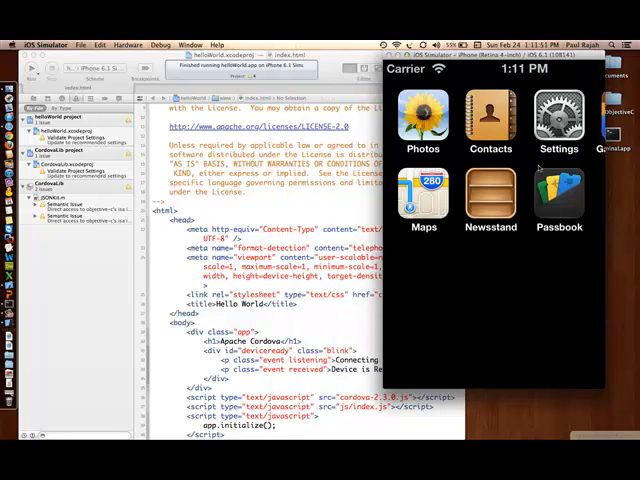
pyautogui.click(128, 44)
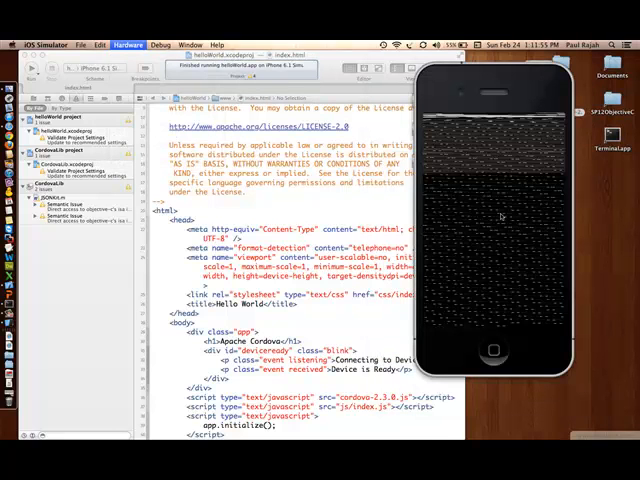
pyautogui.moveTo(492, 320)
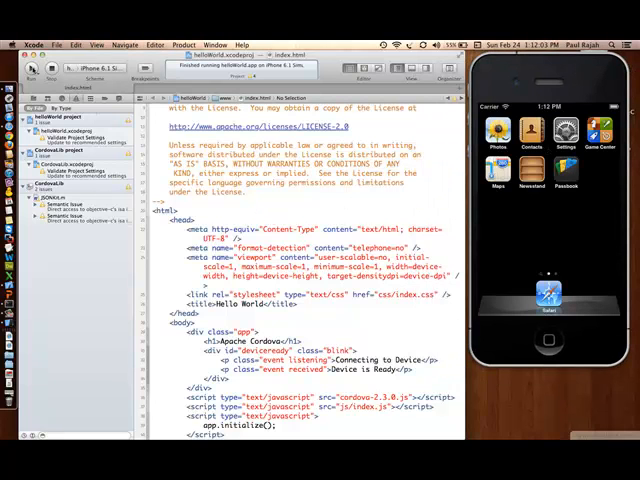
pyautogui.click(32, 68)
pyautogui.write('<h2>')
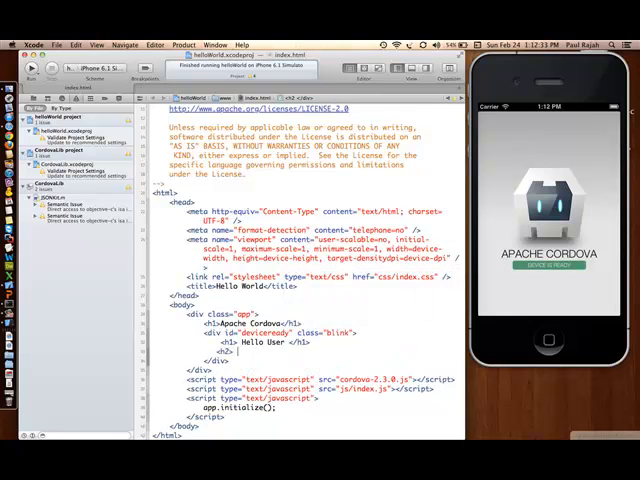
# Add a self-introduction line 'My name is pau' to index.html in Xcode.
pyautogui.write('My name is pau')
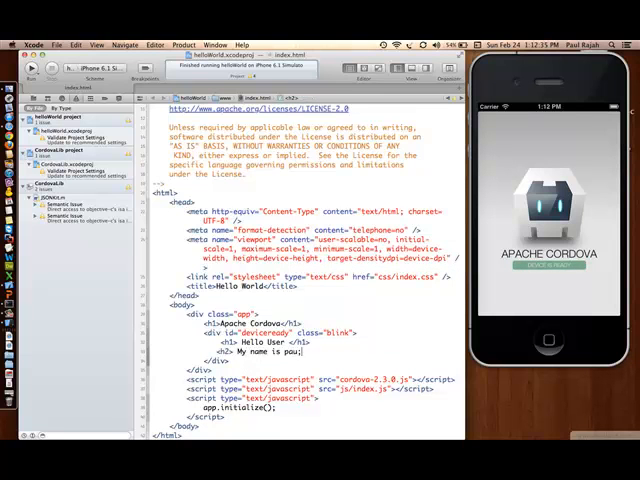